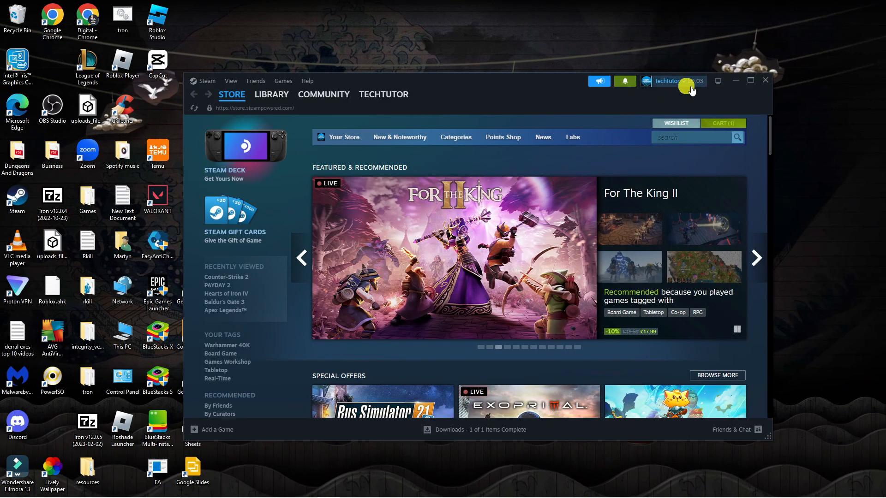
Step: Maximize the Steam window so the Store page fills the screen
left_click(751, 80)
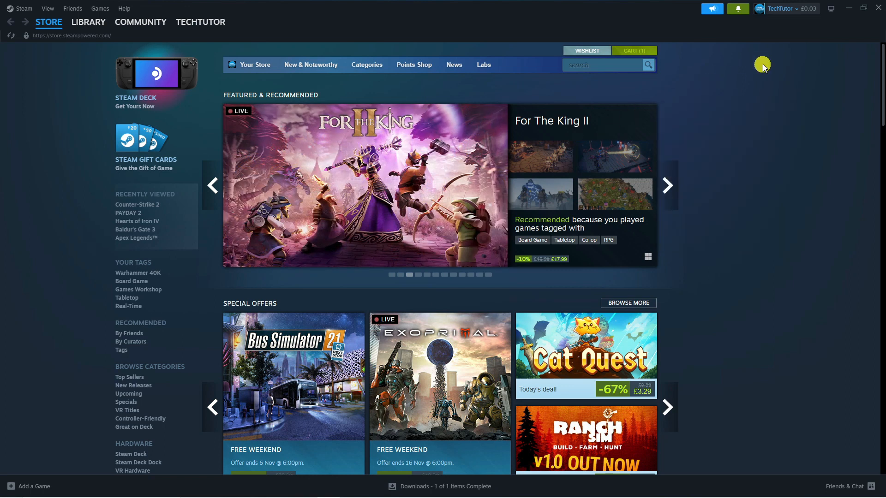
mouse_move(773, 95)
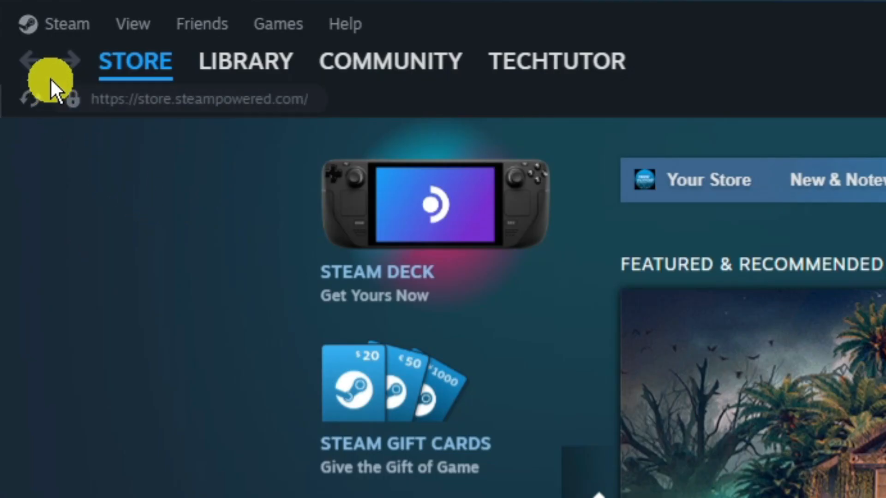
Step: Bring up Steam Settings on the Account overview section
left_click(67, 24)
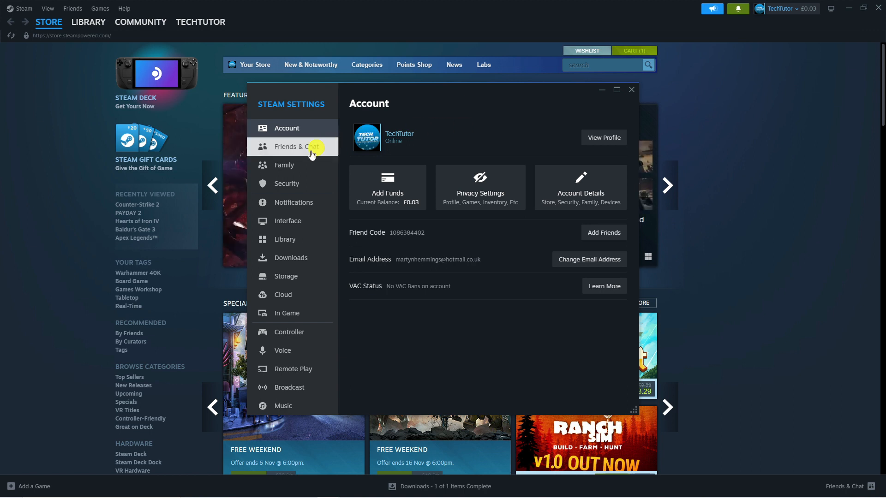
Step: Switch on 'Authorize Library Sharing on this device' in the Family settings
left_click(284, 166)
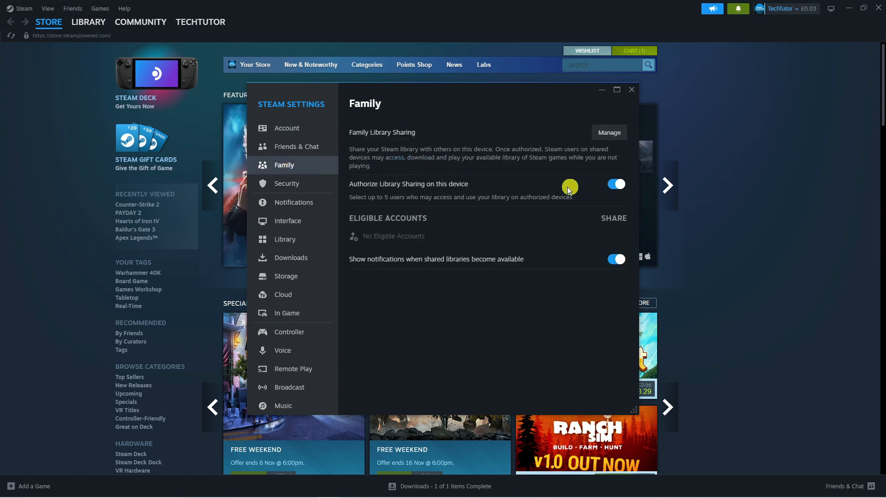
left_click(615, 184)
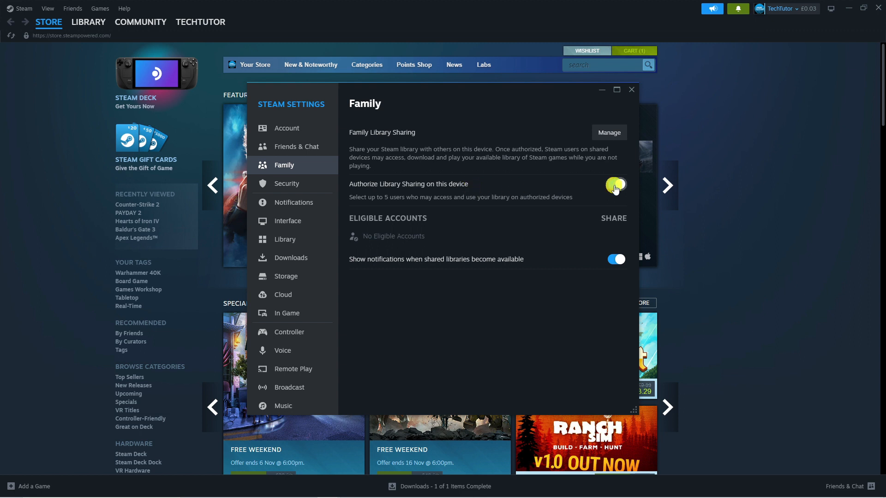
left_click(615, 184)
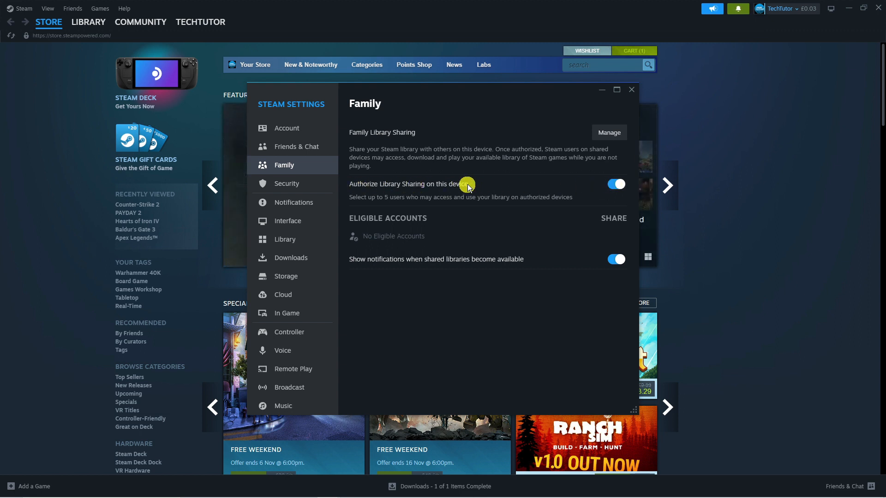
mouse_move(586, 140)
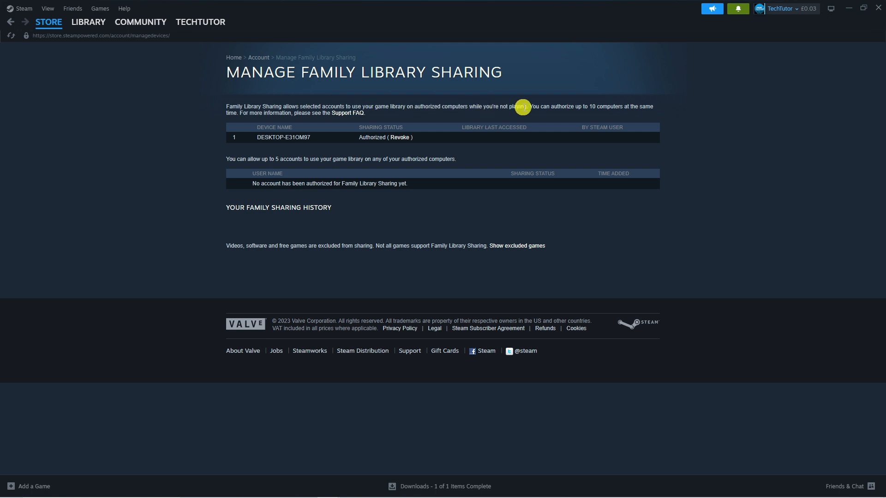
mouse_move(550, 116)
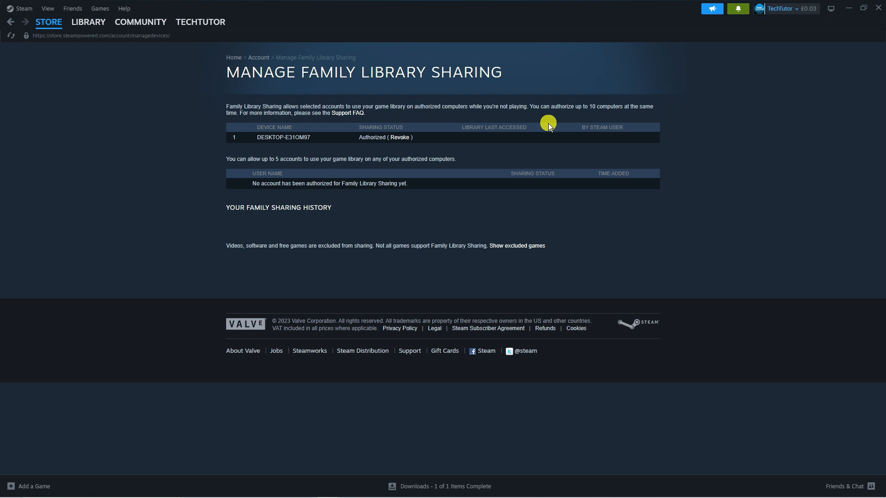
mouse_move(613, 114)
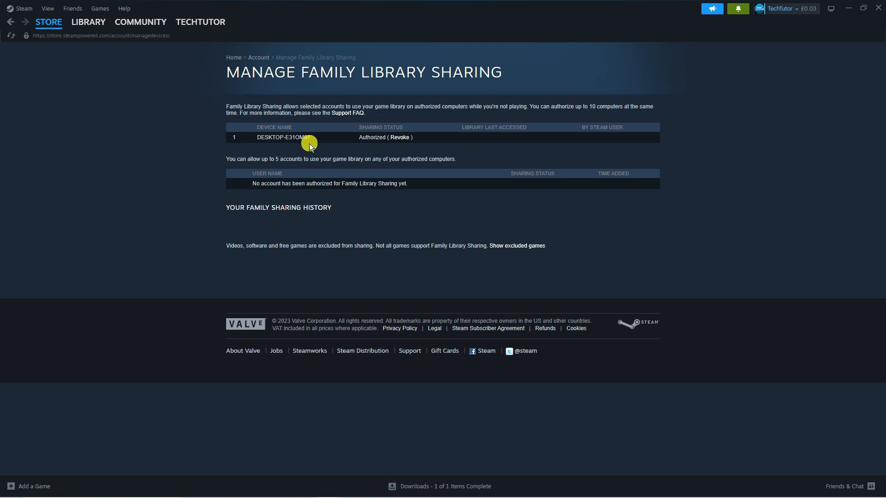
mouse_move(175, 100)
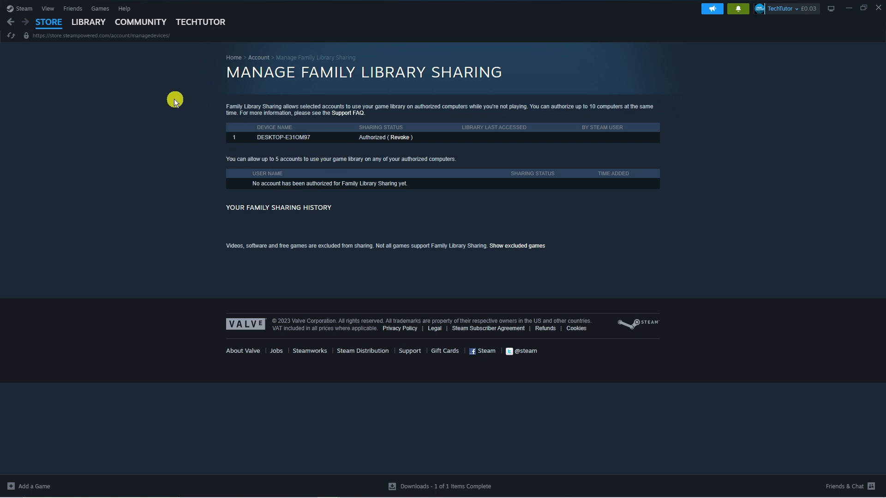
Step: Show the Collections view of the game library
left_click(88, 23)
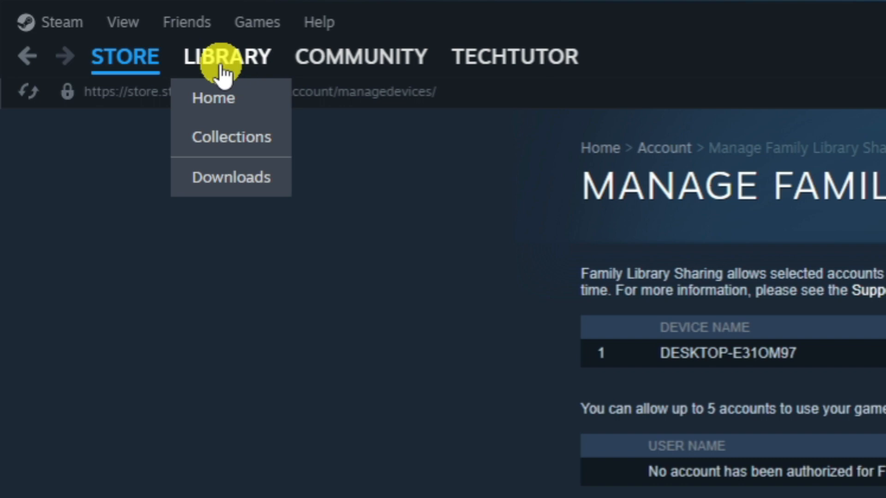
left_click(213, 97)
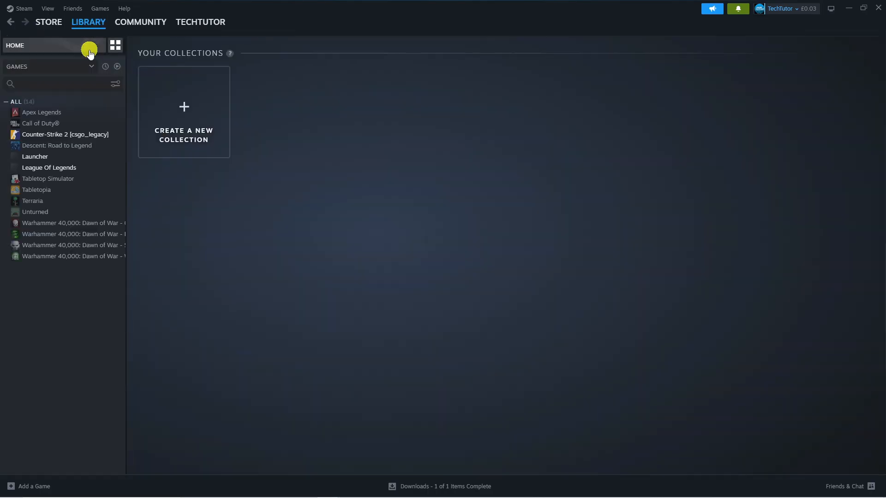
mouse_move(183, 125)
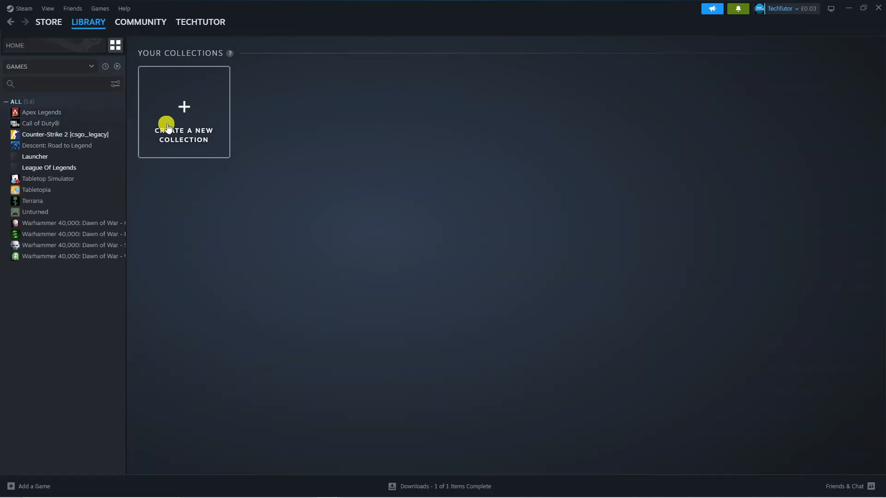
mouse_move(371, 104)
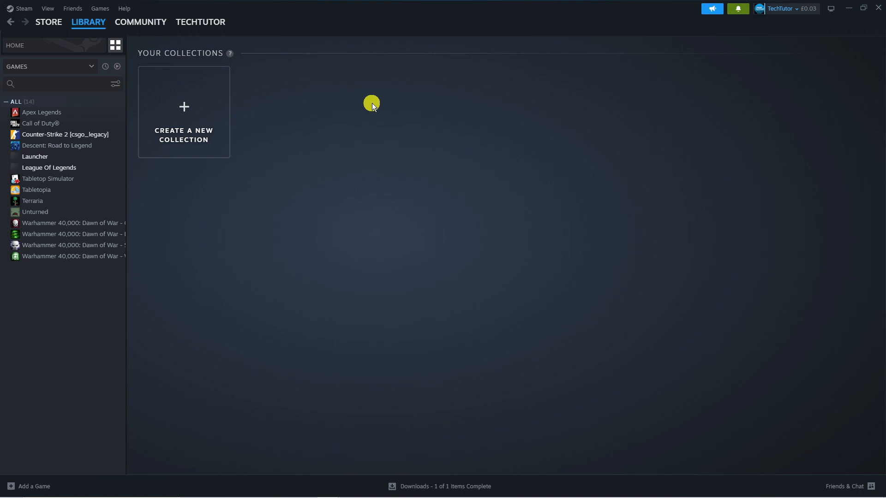
mouse_move(306, 208)
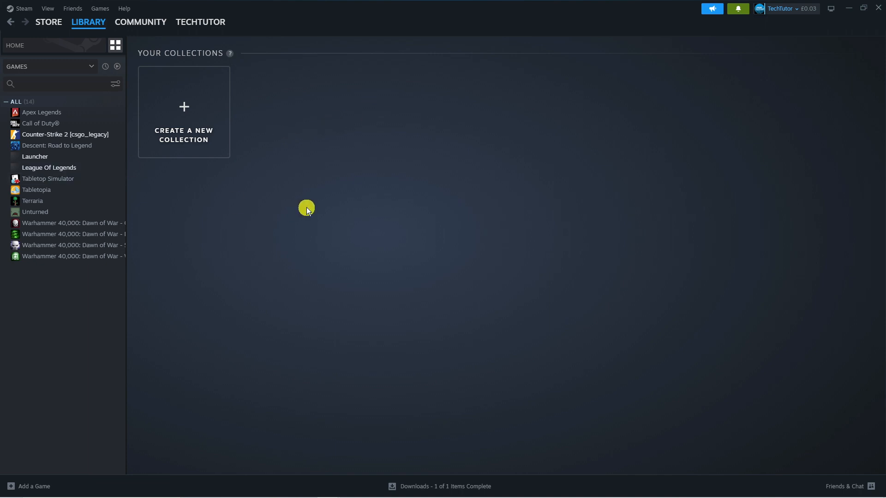
mouse_move(598, 126)
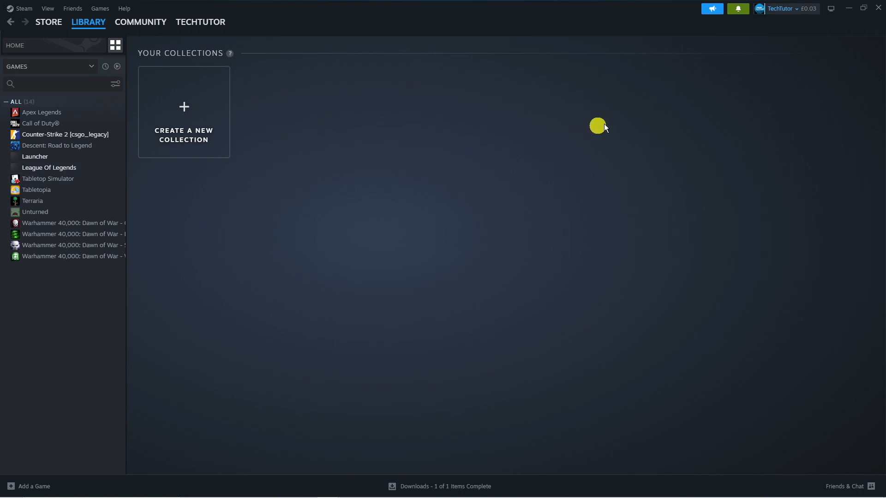
mouse_move(638, 113)
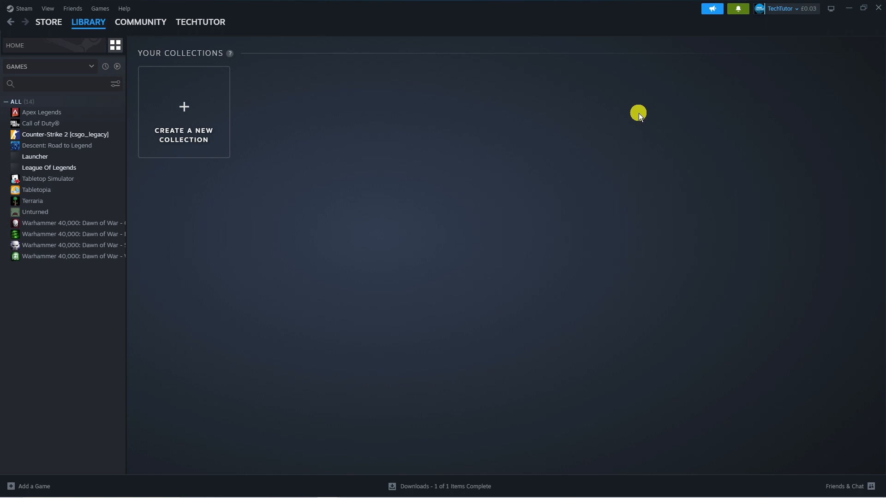